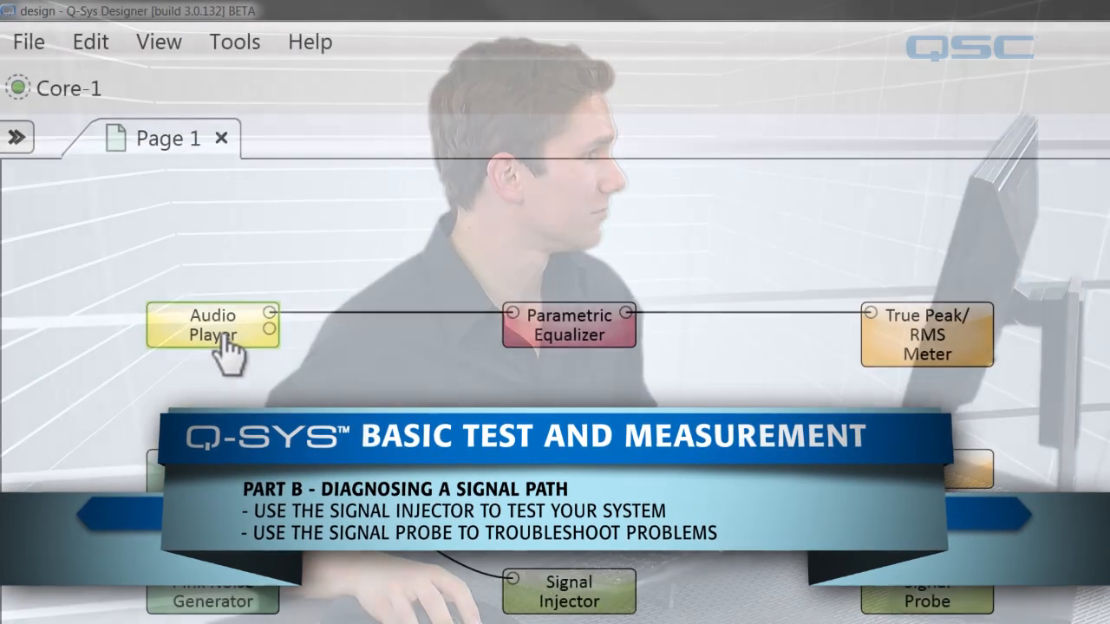
Step: Open the Audio Player controls and start Classical_music.mp3 playing
{"action": "double_click", "coordinate": [212, 327]}
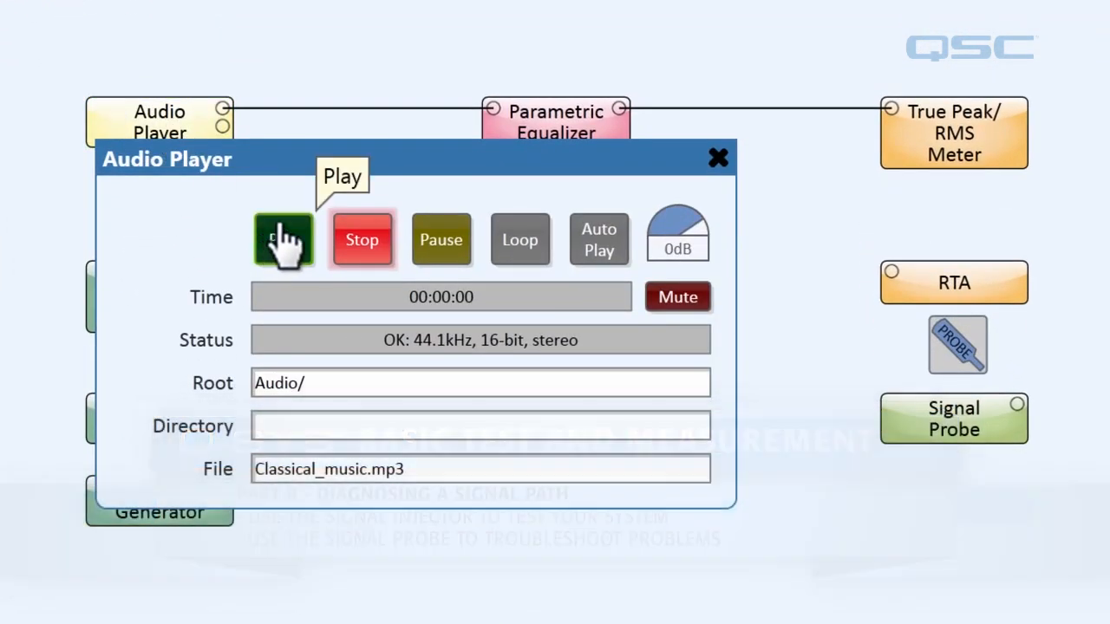
{"action": "left_click", "coordinate": [282, 239]}
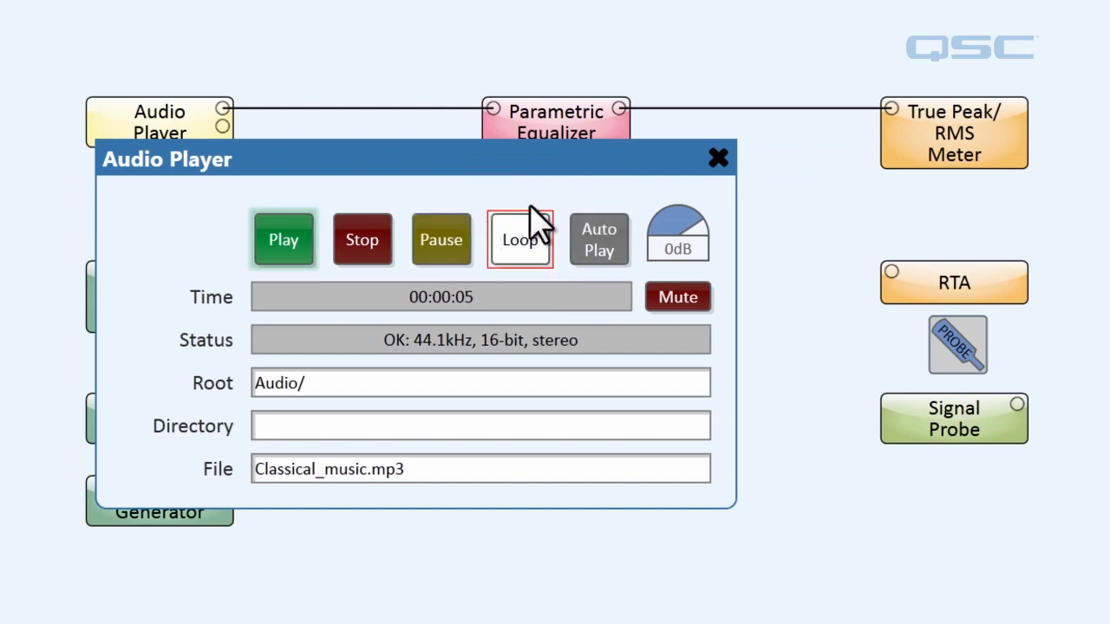
{"action": "mouse_move", "coordinate": [694, 183]}
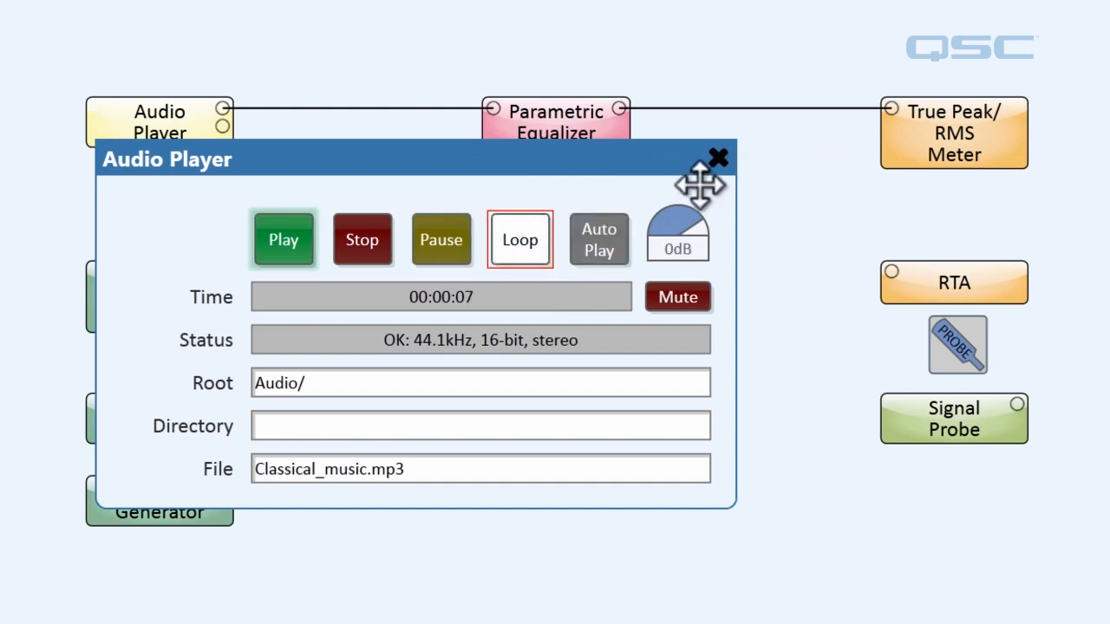
Step: Mute the Audio Player output while Classical_music.mp3 keeps looping
{"action": "left_click", "coordinate": [717, 158]}
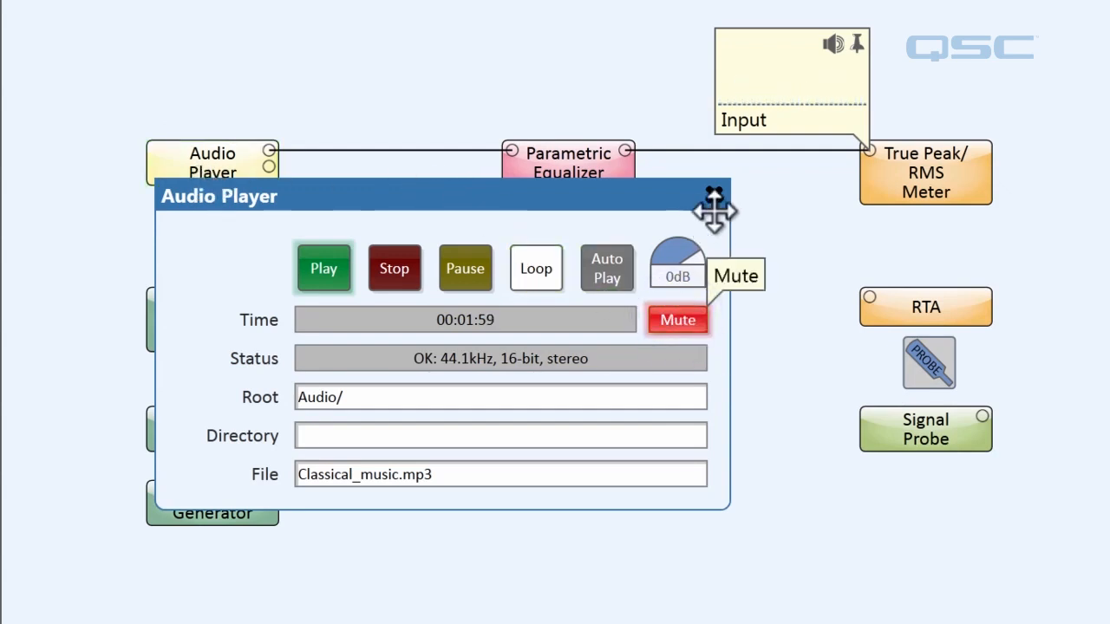
Step: Close the Audio Player control window to show the full schematic
{"action": "left_click", "coordinate": [715, 193]}
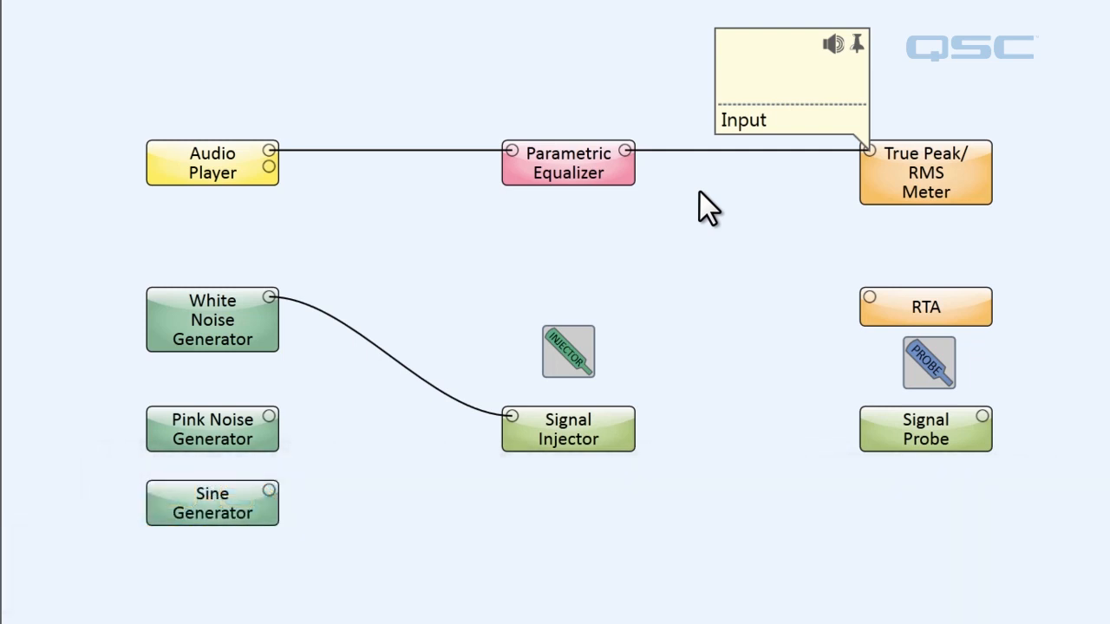
{"action": "mouse_move", "coordinate": [604, 96]}
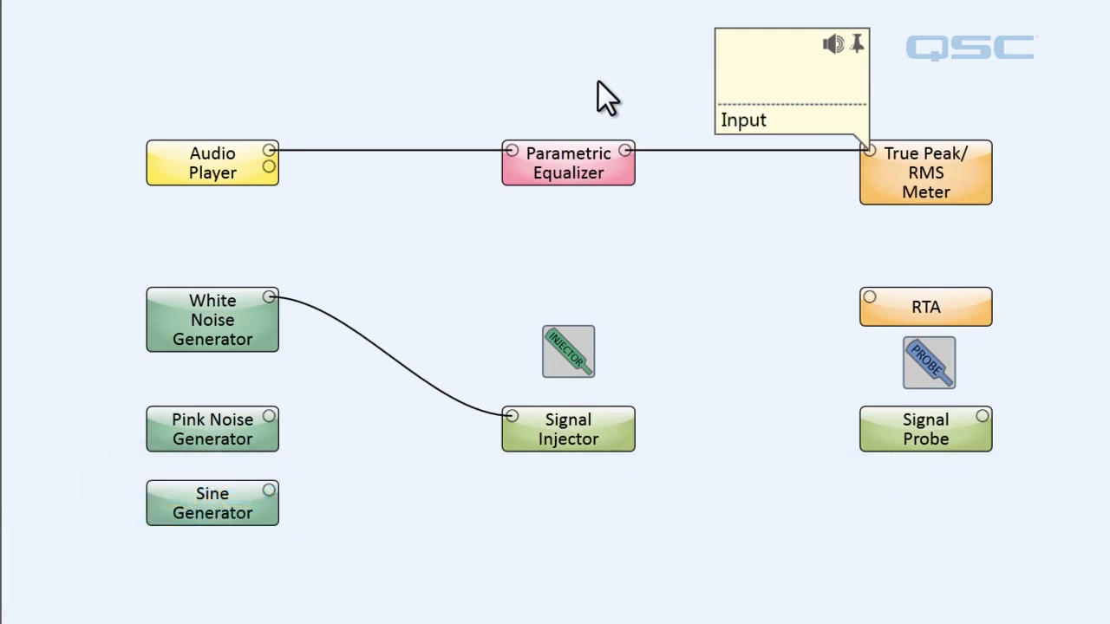
Step: Place the Signal Injector on the Audio Player's output pin and open a component
{"action": "left_click_drag", "start_coordinate": [568, 351], "coordinate": [577, 251]}
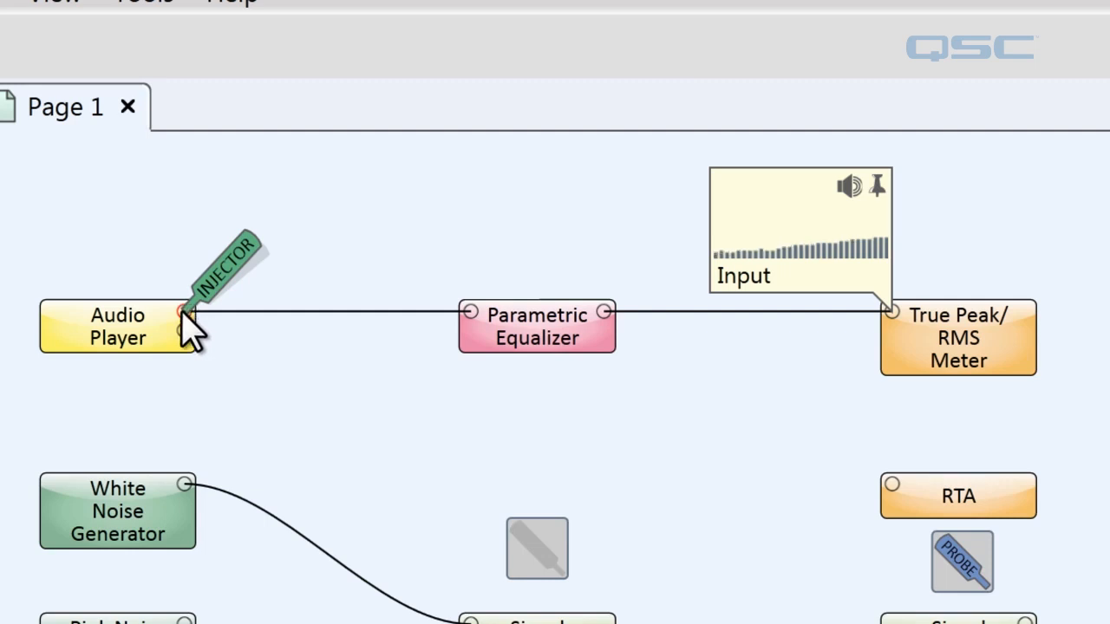
{"action": "double_click", "coordinate": [117, 335]}
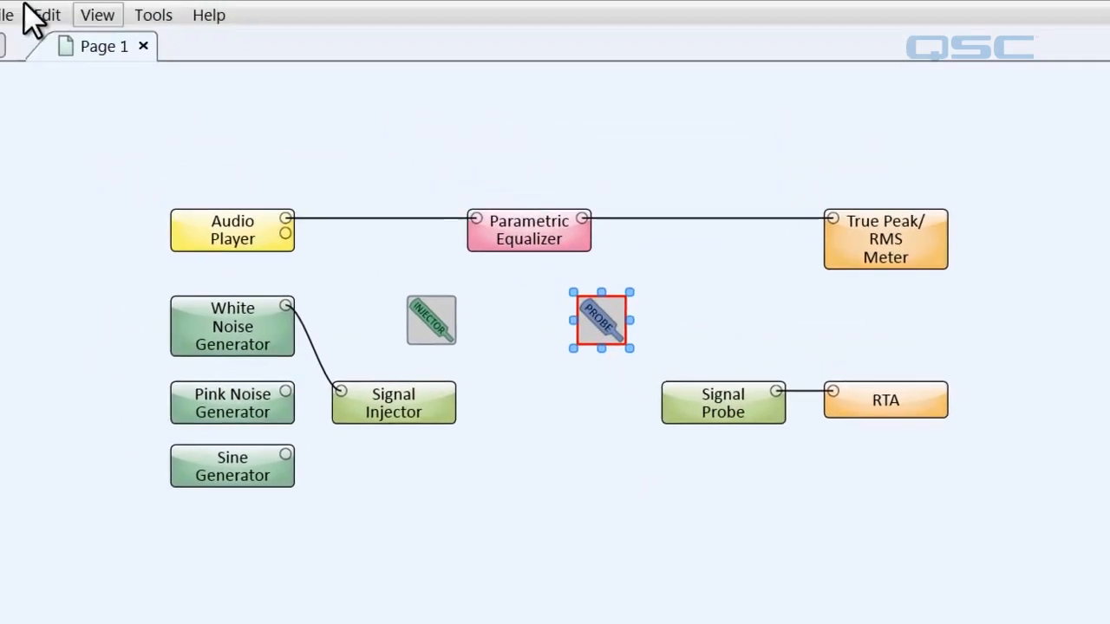
Step: Save the design to Core-1 and run it, then open a component's controls
{"action": "left_click", "coordinate": [7, 15]}
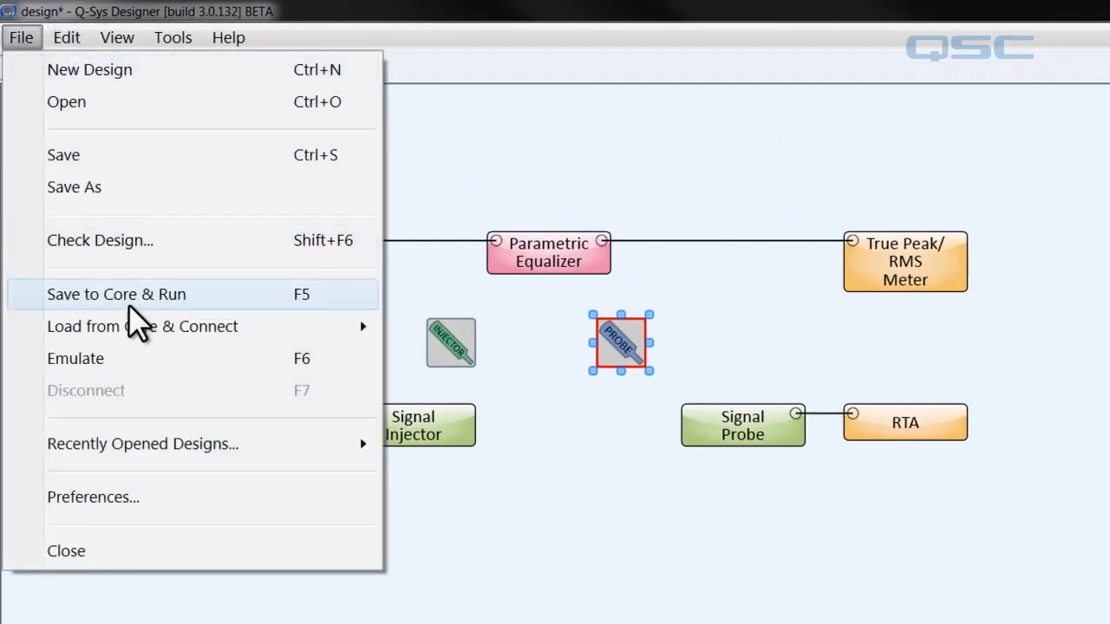
{"action": "left_click", "coordinate": [116, 294]}
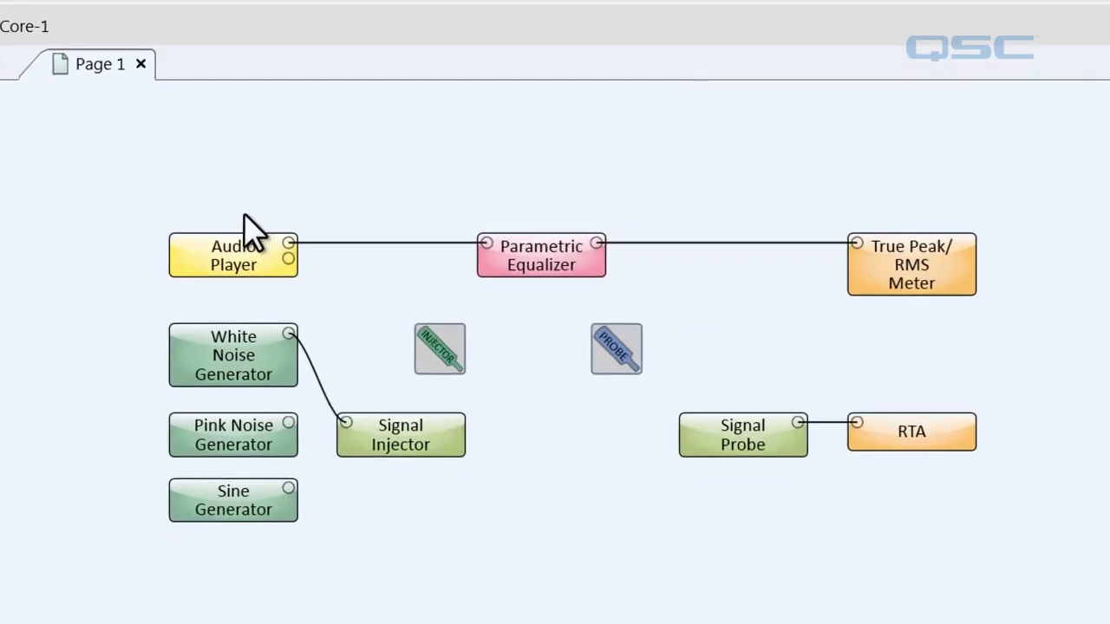
{"action": "double_click", "coordinate": [234, 255]}
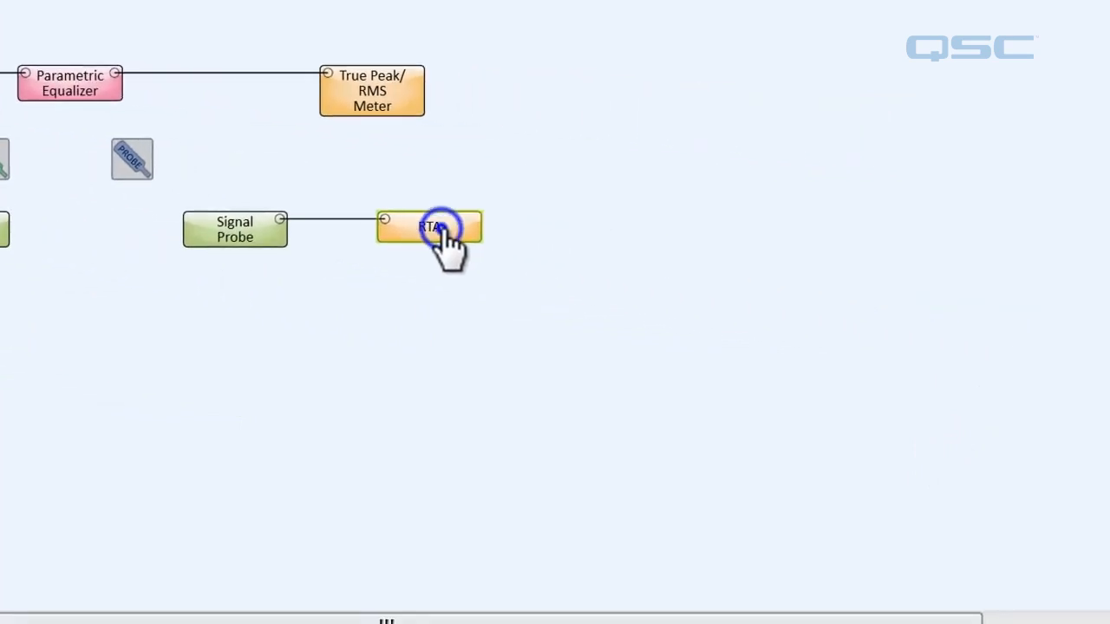
Step: Open the RTA display and probe the Parametric Equalizer's output
{"action": "double_click", "coordinate": [431, 227]}
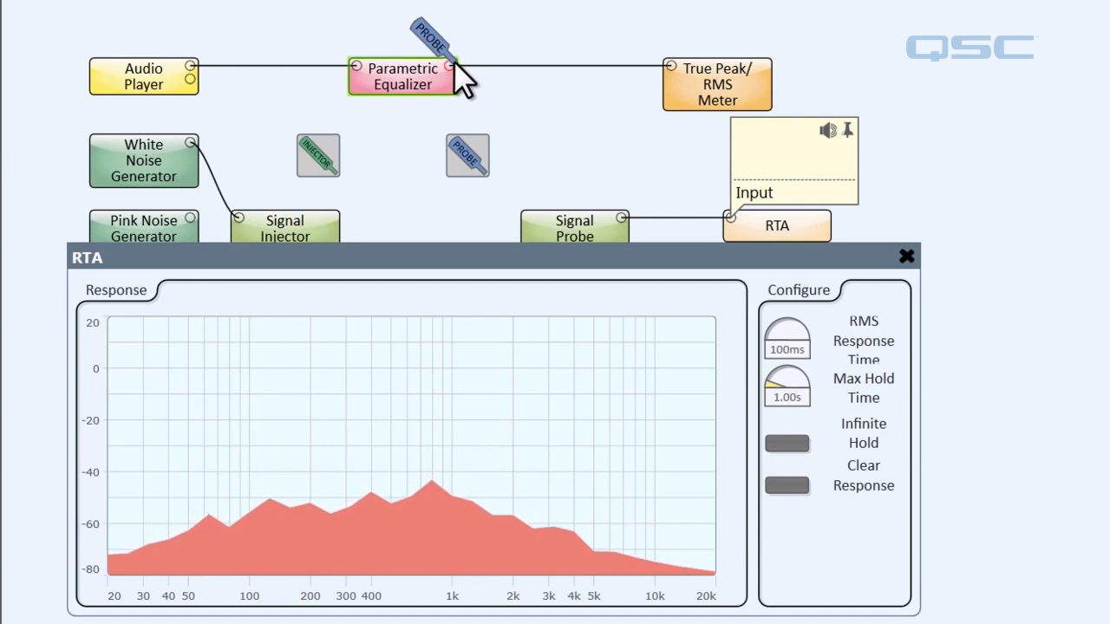
{"action": "left_click_drag", "start_coordinate": [466, 156], "coordinate": [456, 65]}
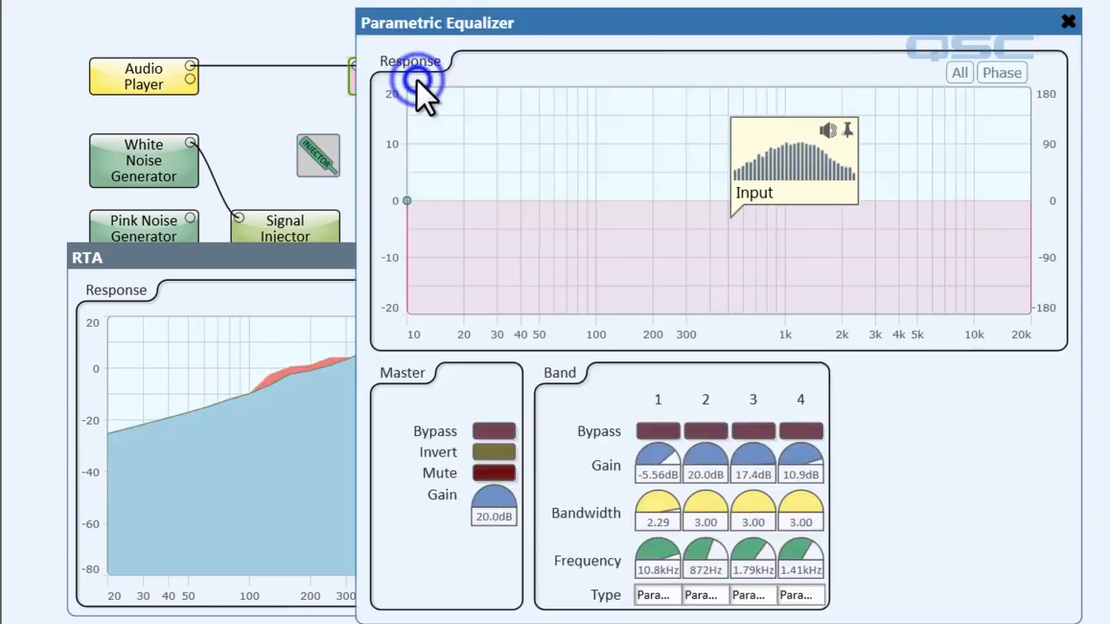
Step: Turn on Master Bypass in the Parametric Equalizer window
{"action": "left_click", "coordinate": [491, 431]}
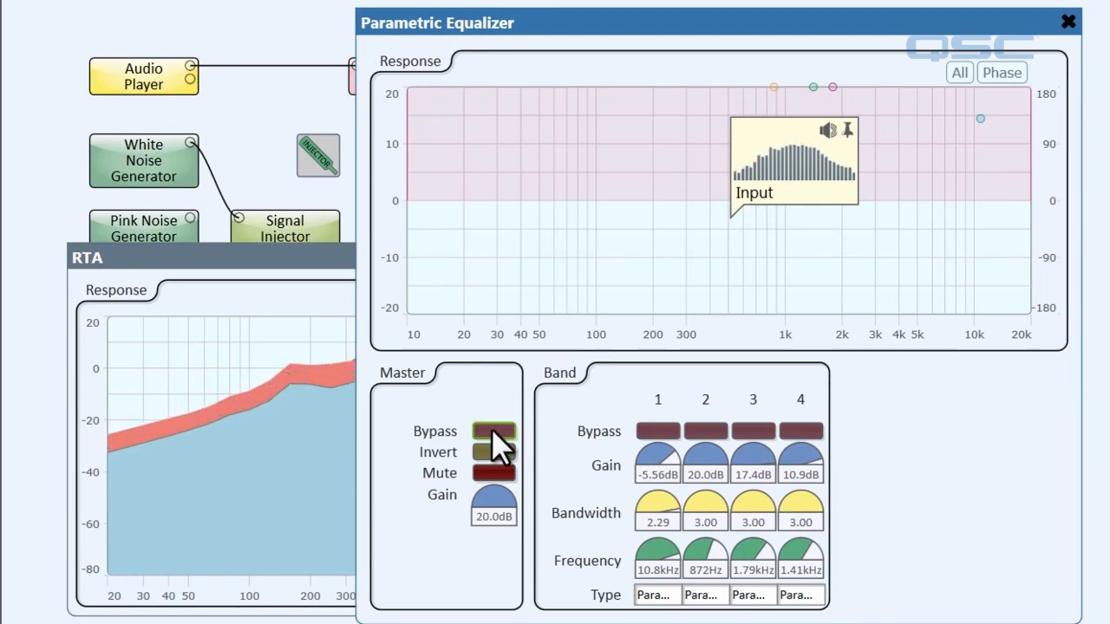
{"action": "left_click", "coordinate": [492, 431]}
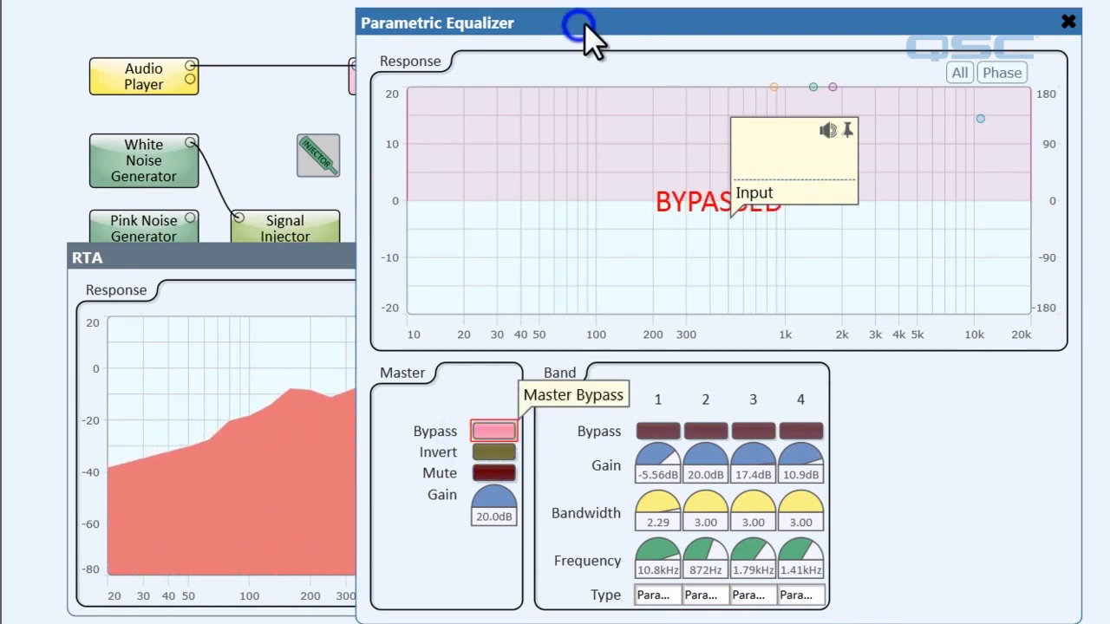